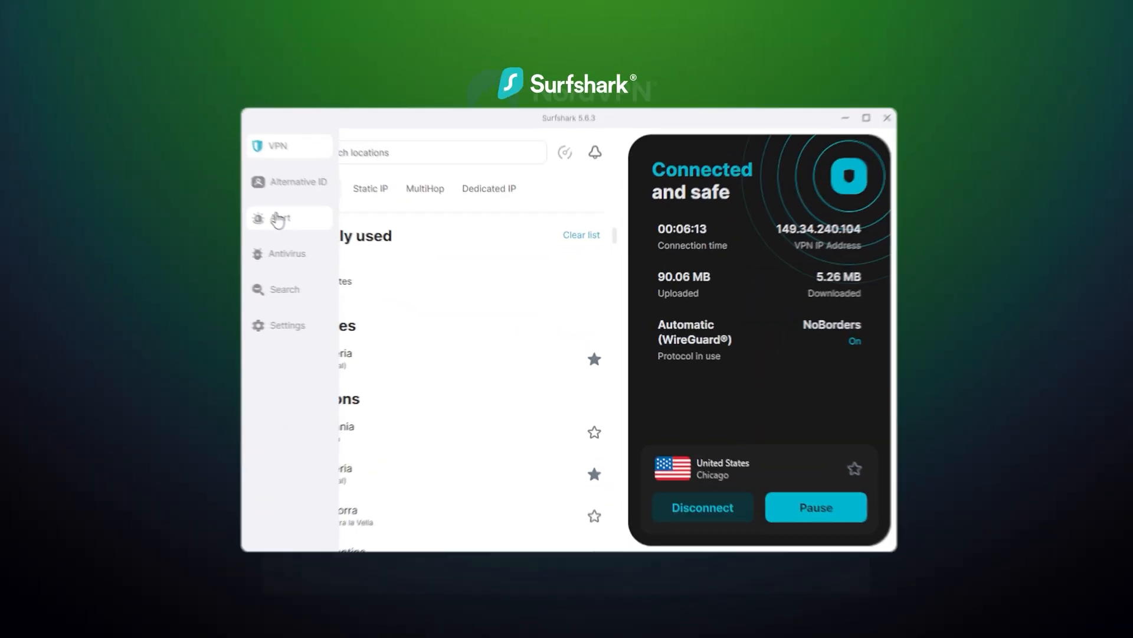
Scroll through the IPVanish, Surfshark and NordVPN no-logs audit articles, ending on NordVPN's fourth verification.
left_click(286, 253)
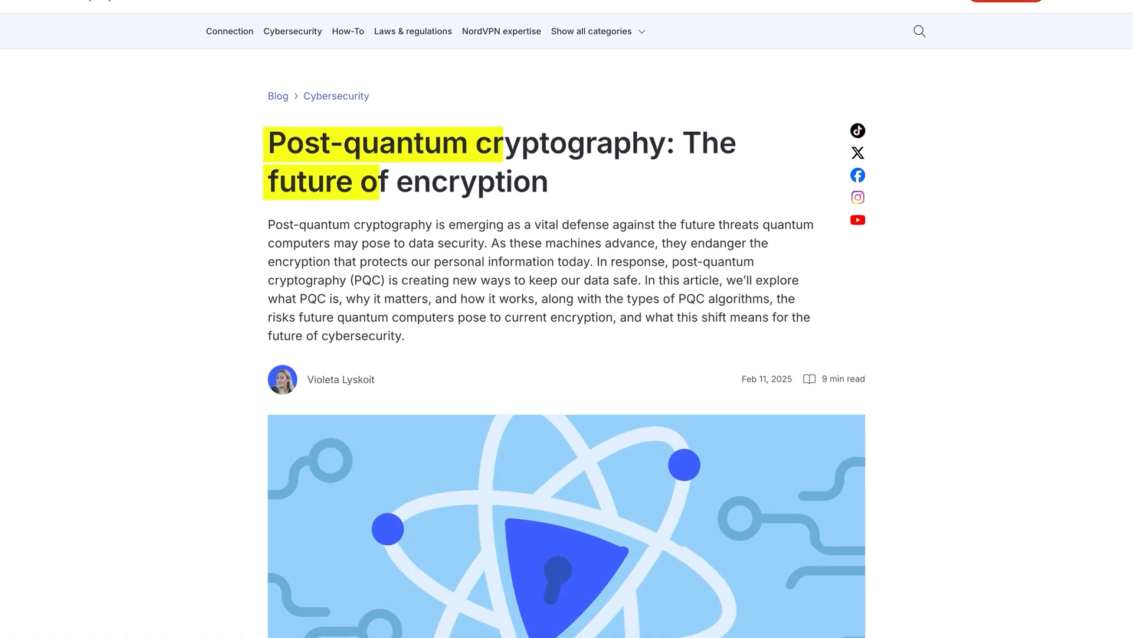
scroll("up", 3)
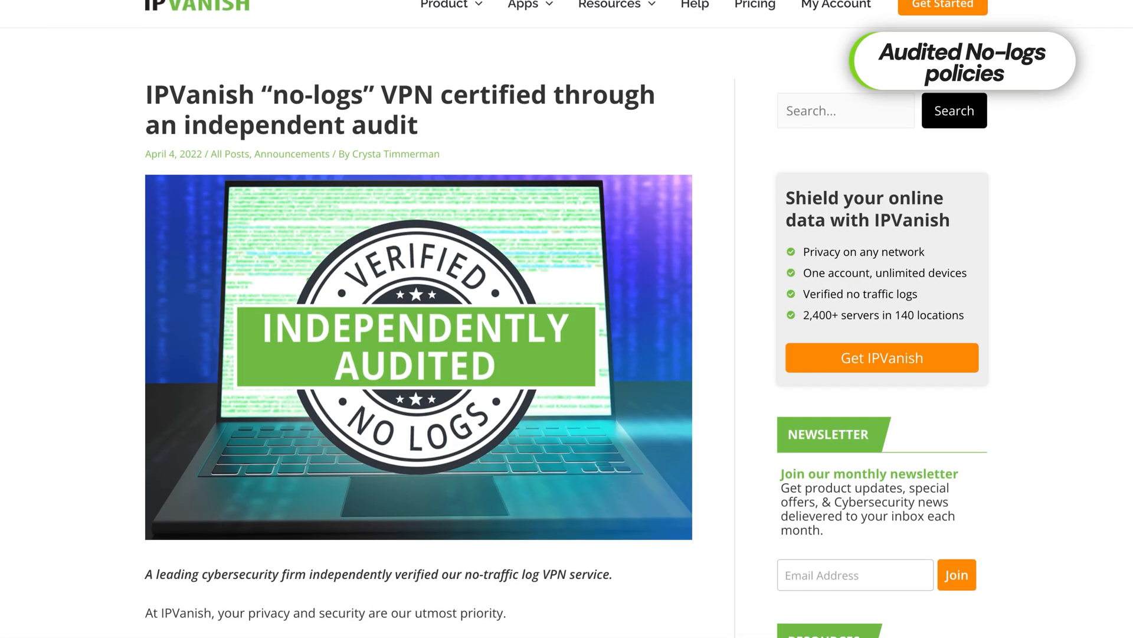
scroll("down", 3)
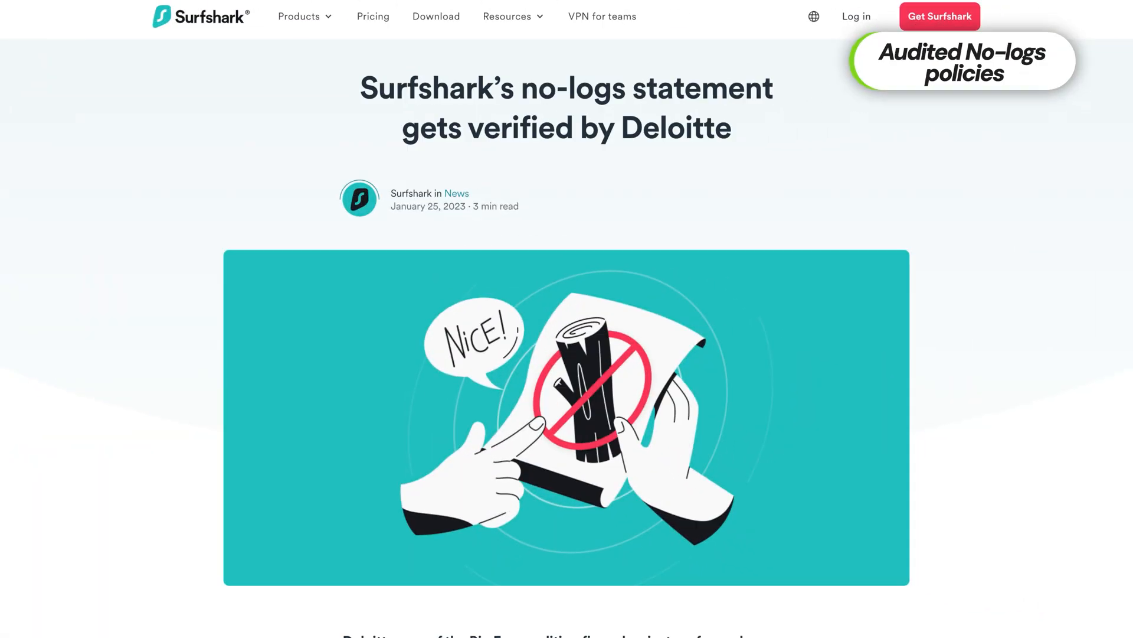
scroll("down", 3)
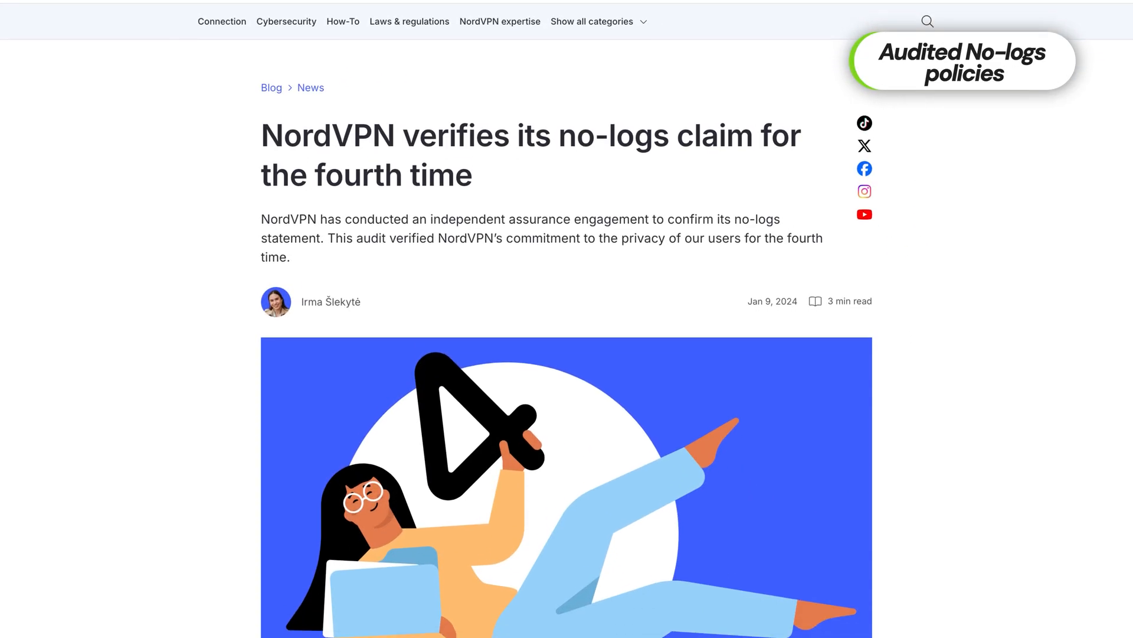
scroll("down", 3)
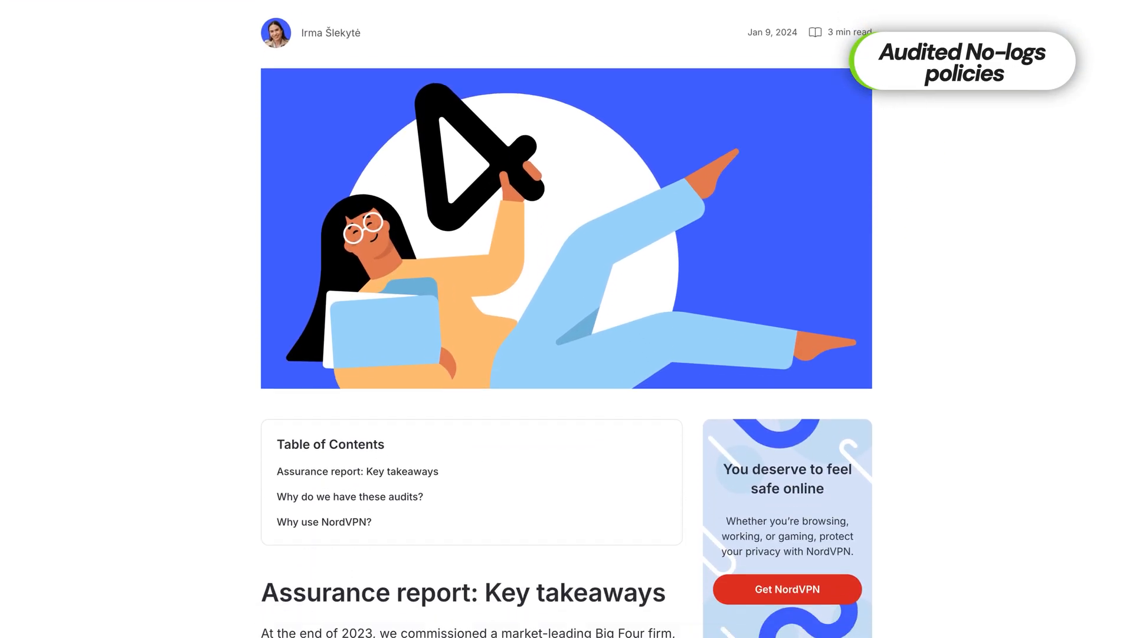
scroll("down", 3)
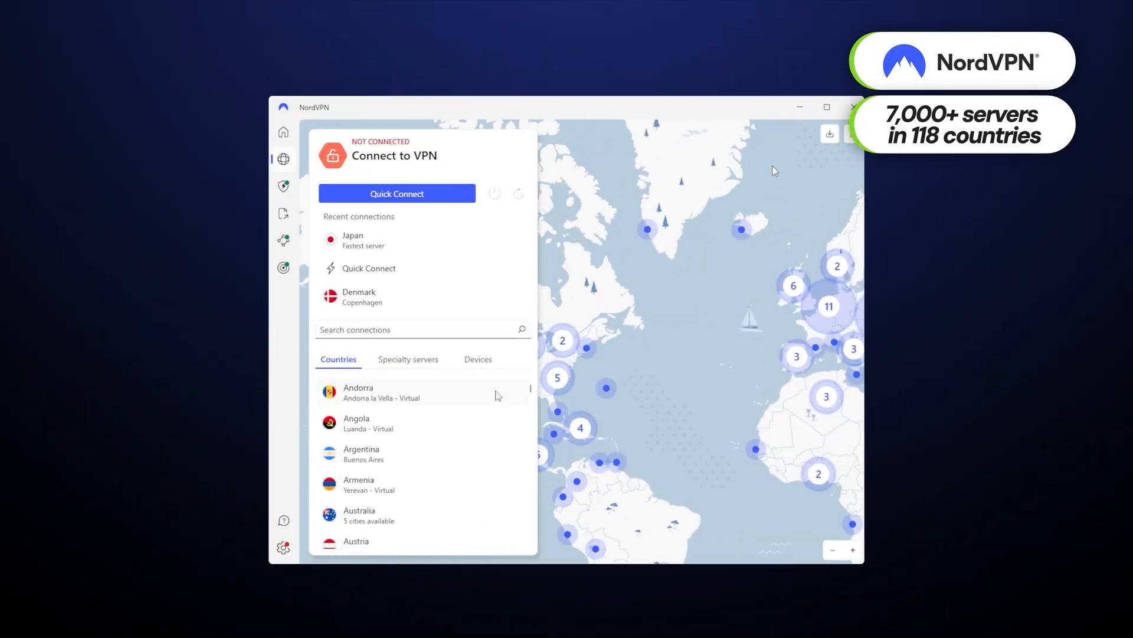
Scroll the Countries list, then show the Threat Protection Pro anti-malware, browsing protection and ad-blocker overview.
scroll("down", 3)
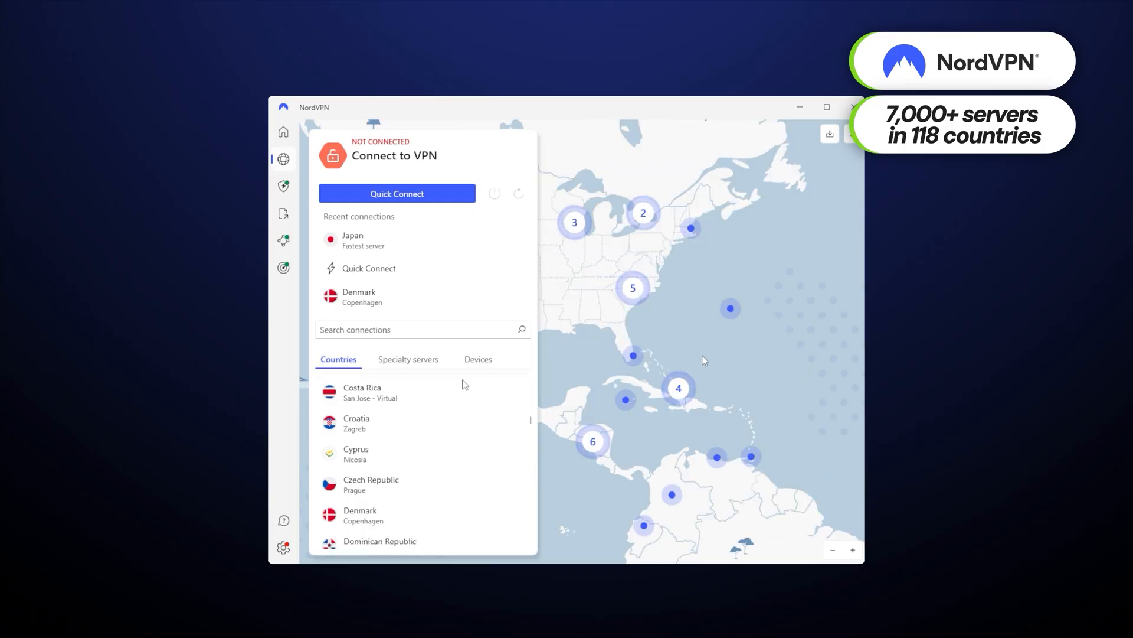
left_click(407, 359)
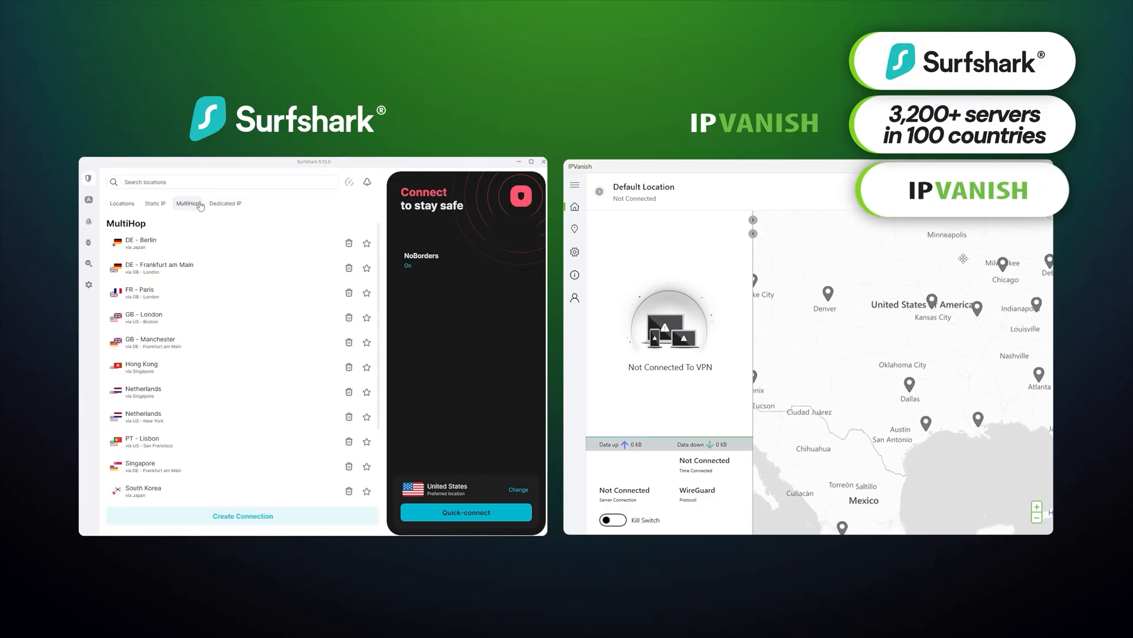
left_click(154, 203)
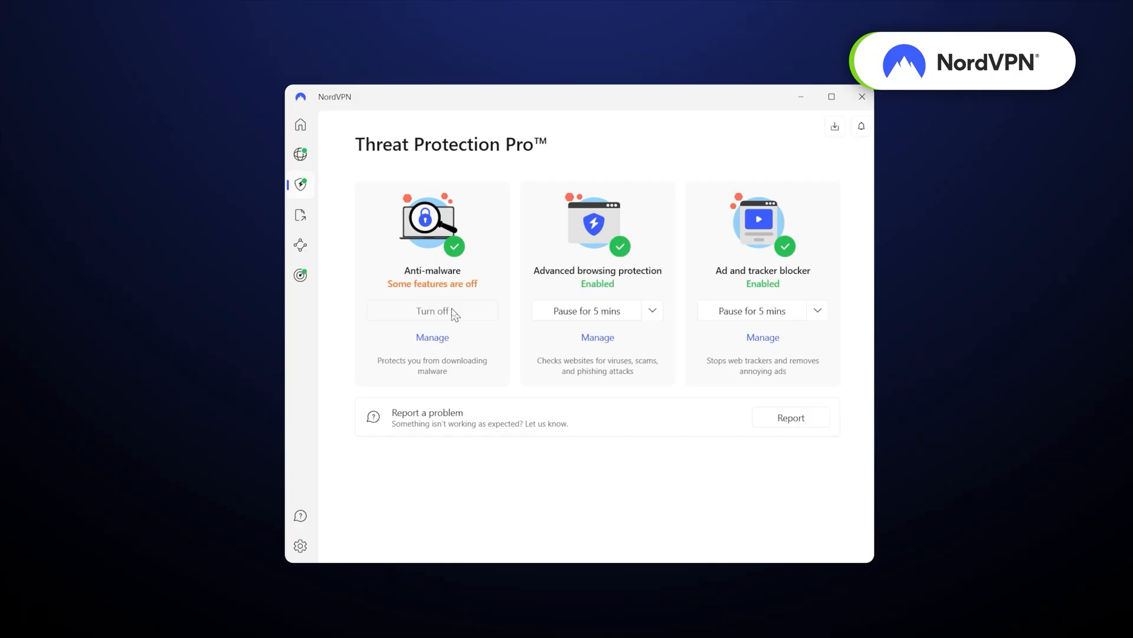
Review the Anti-malware scanner details, then switch to the Advanced browsing protection settings.
left_click(432, 337)
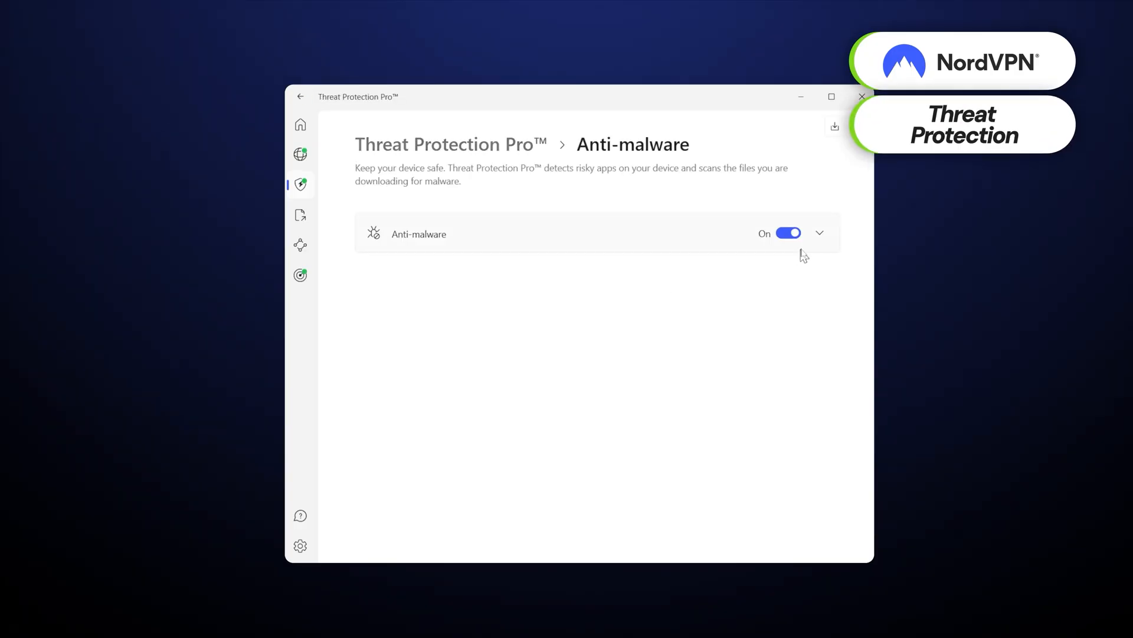
left_click(818, 232)
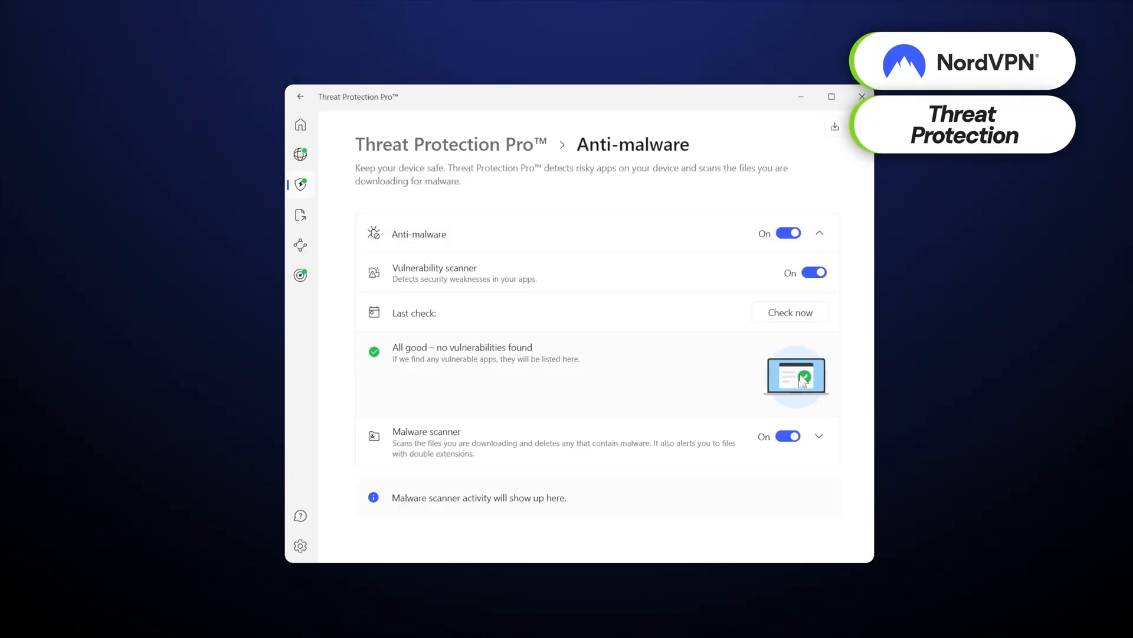
mouse_move(513, 149)
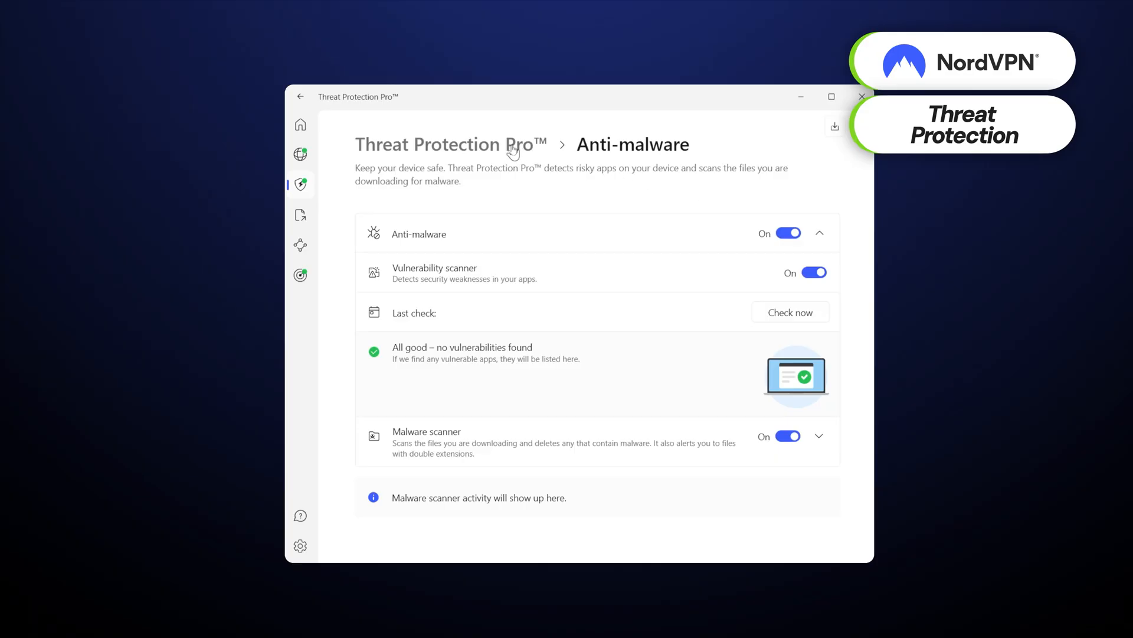
left_click(300, 96)
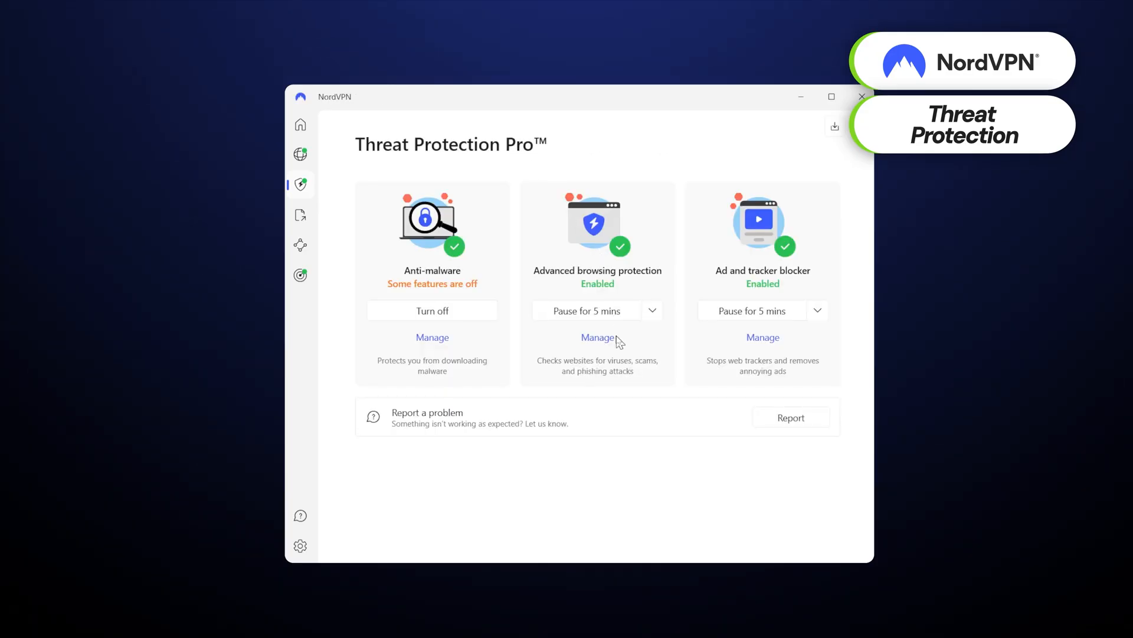
left_click(598, 338)
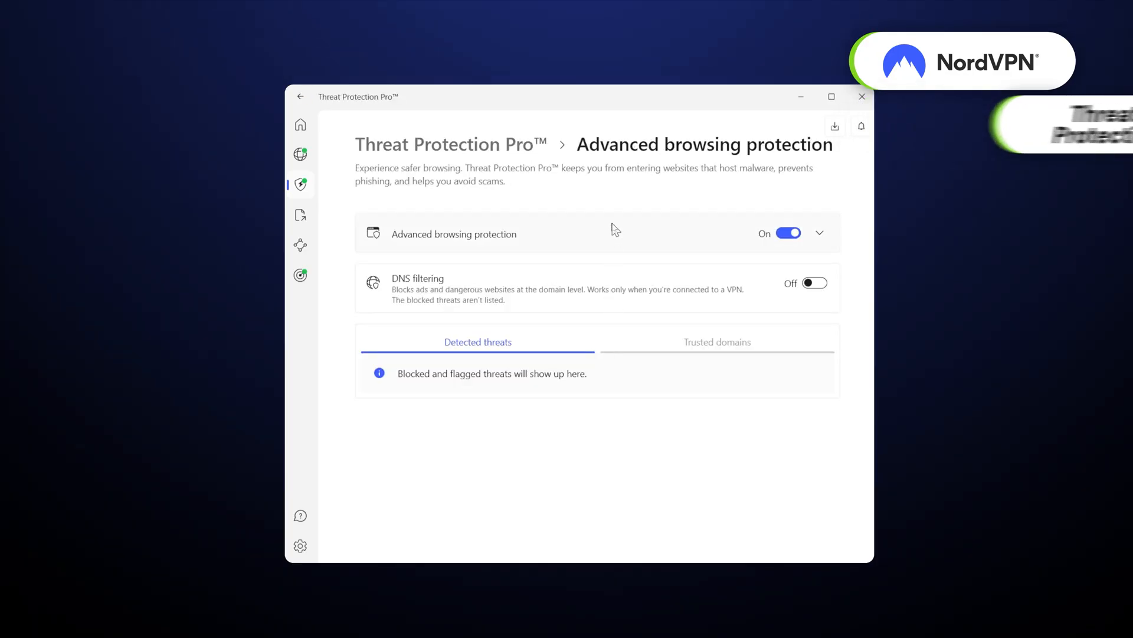
Check the Dark Web Monitor's current and archived leaks for the monitored email, finding none.
left_click(305, 276)
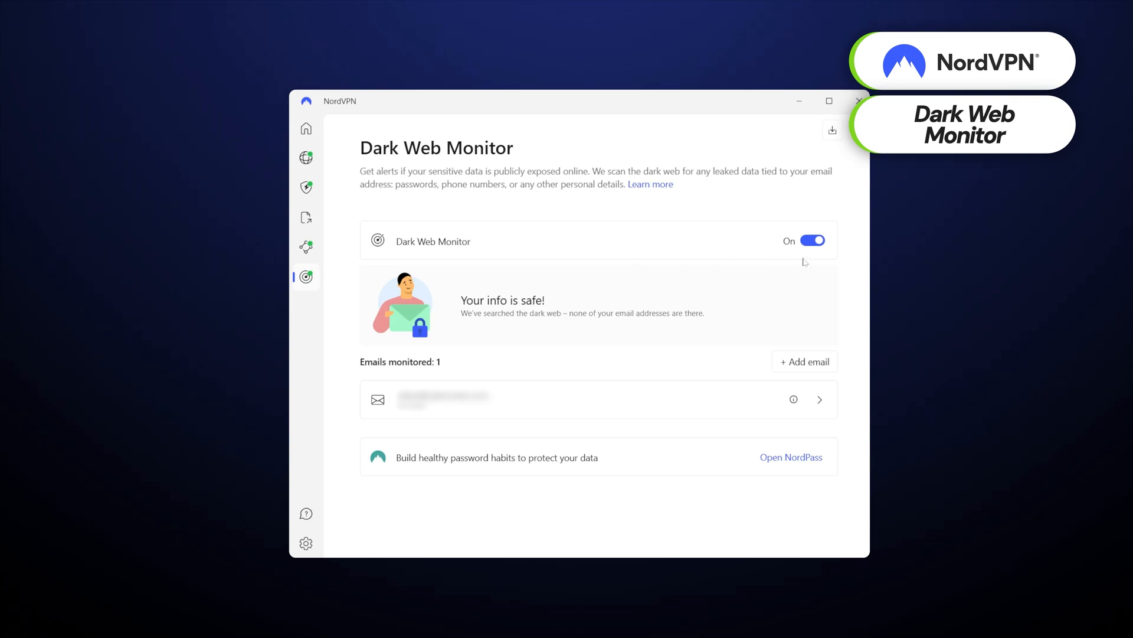
left_click(820, 399)
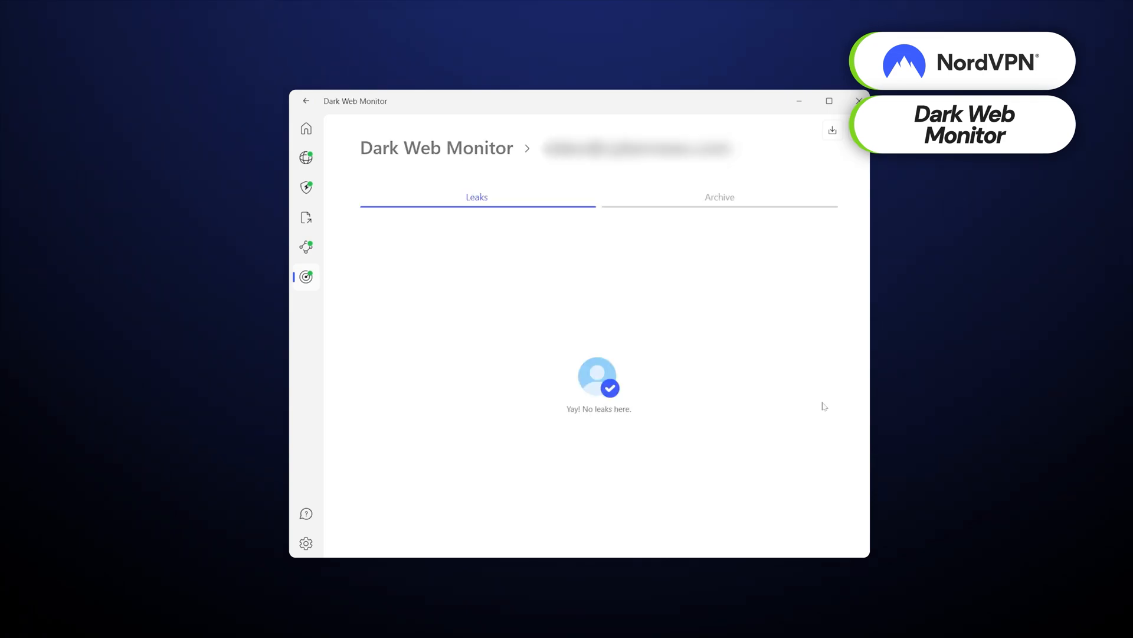
left_click(719, 196)
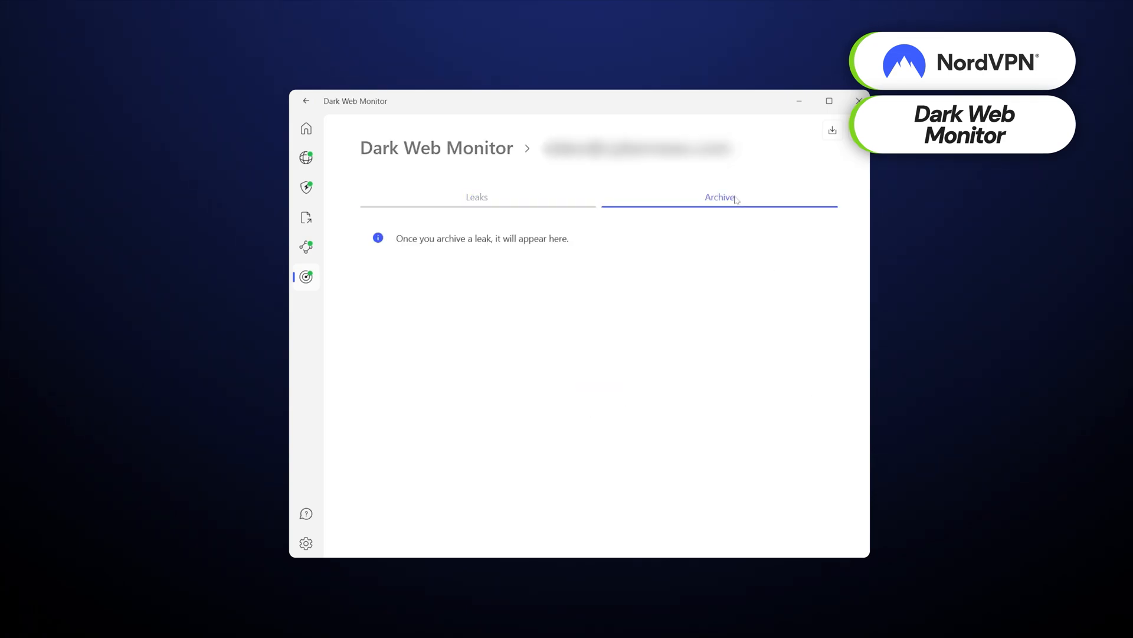
left_click(306, 100)
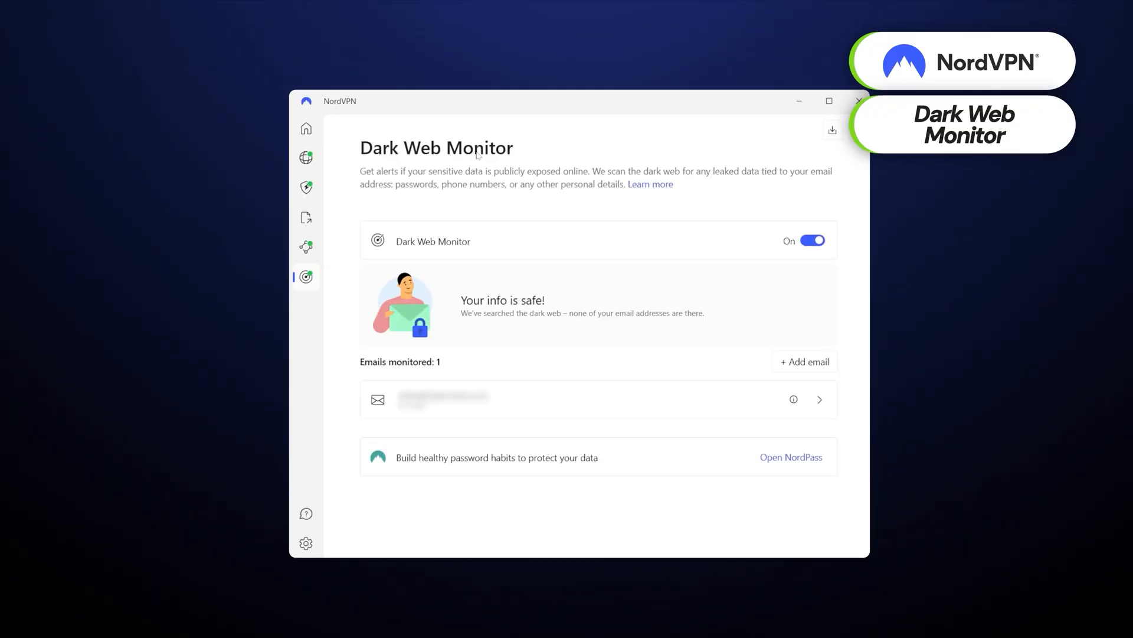
left_click(305, 247)
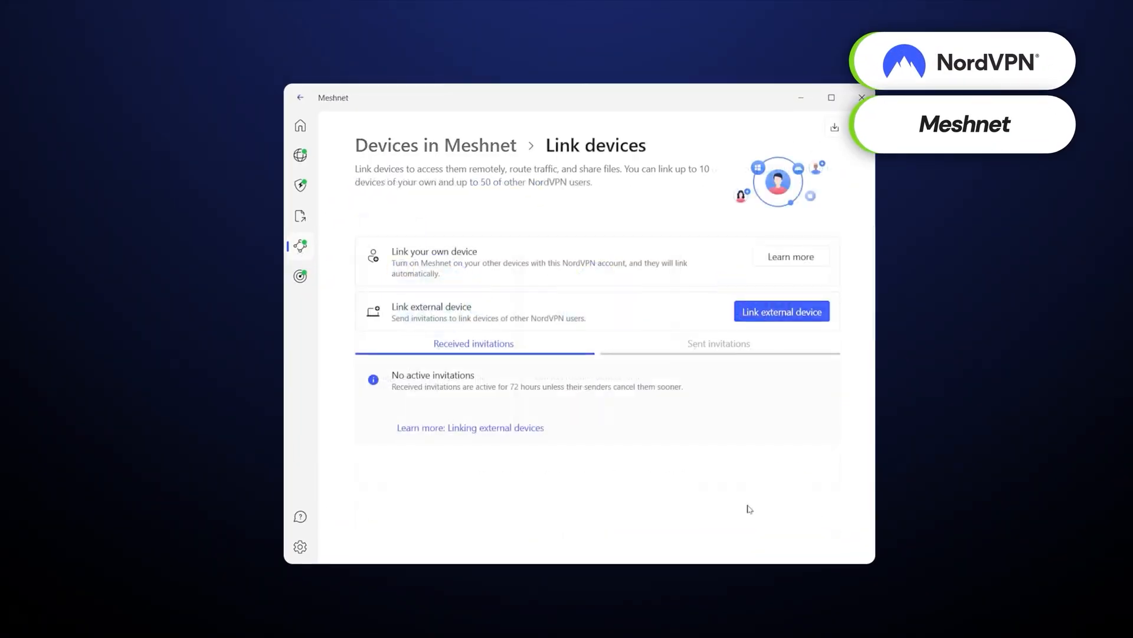
mouse_move(660, 254)
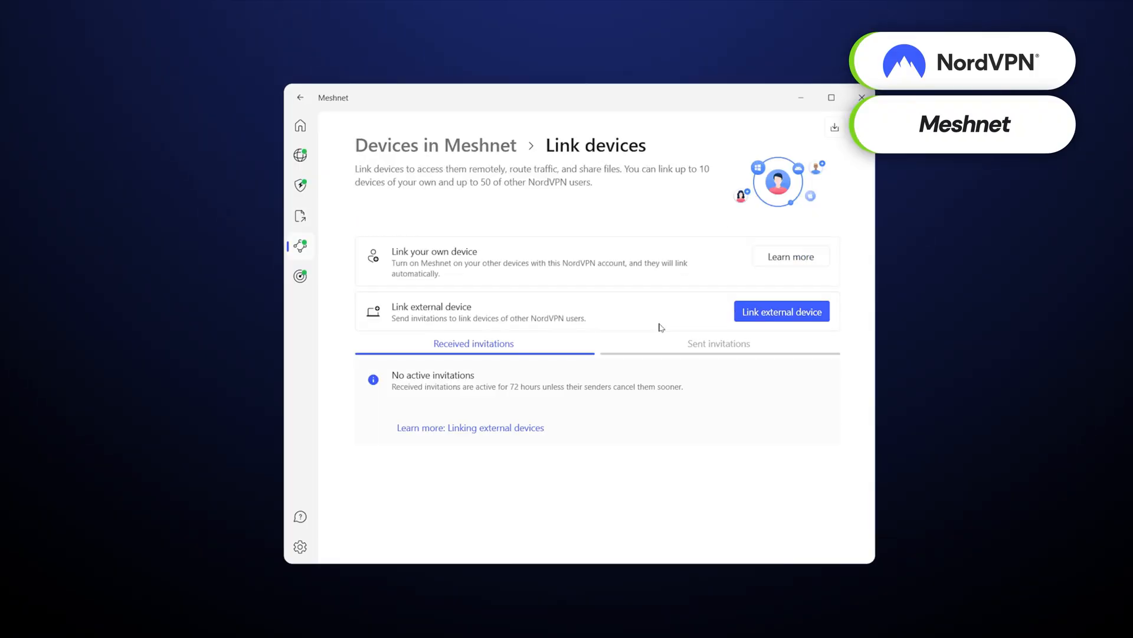
Show Meshnet's Link devices page with no active received invitations.
left_click(299, 216)
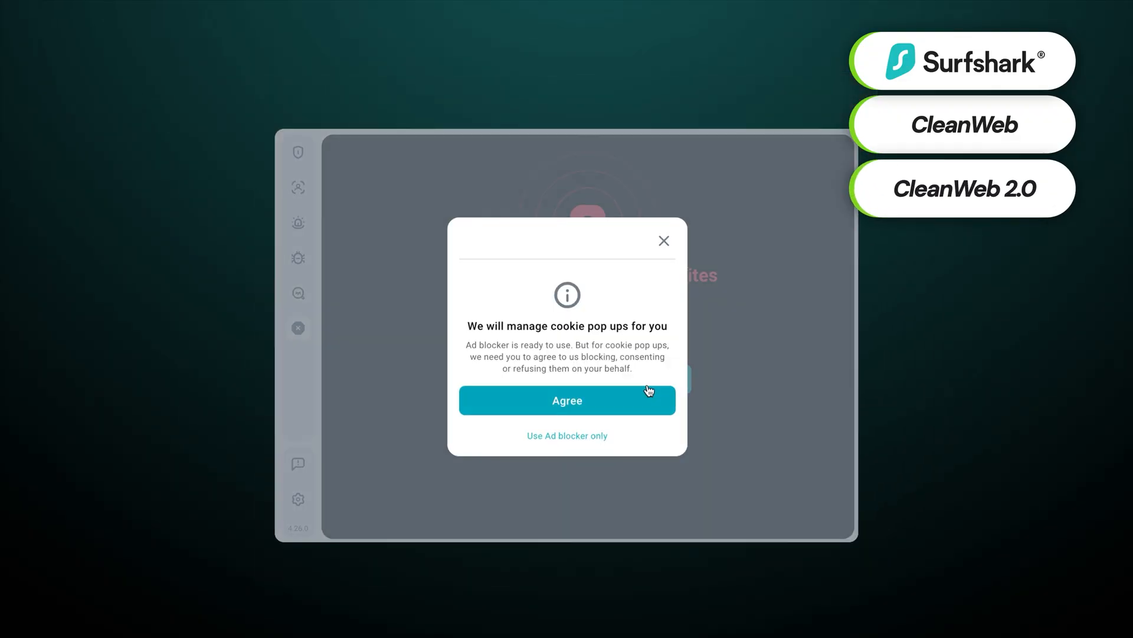
Agree to let CleanWeb handle cookie pop-ups.
left_click(566, 399)
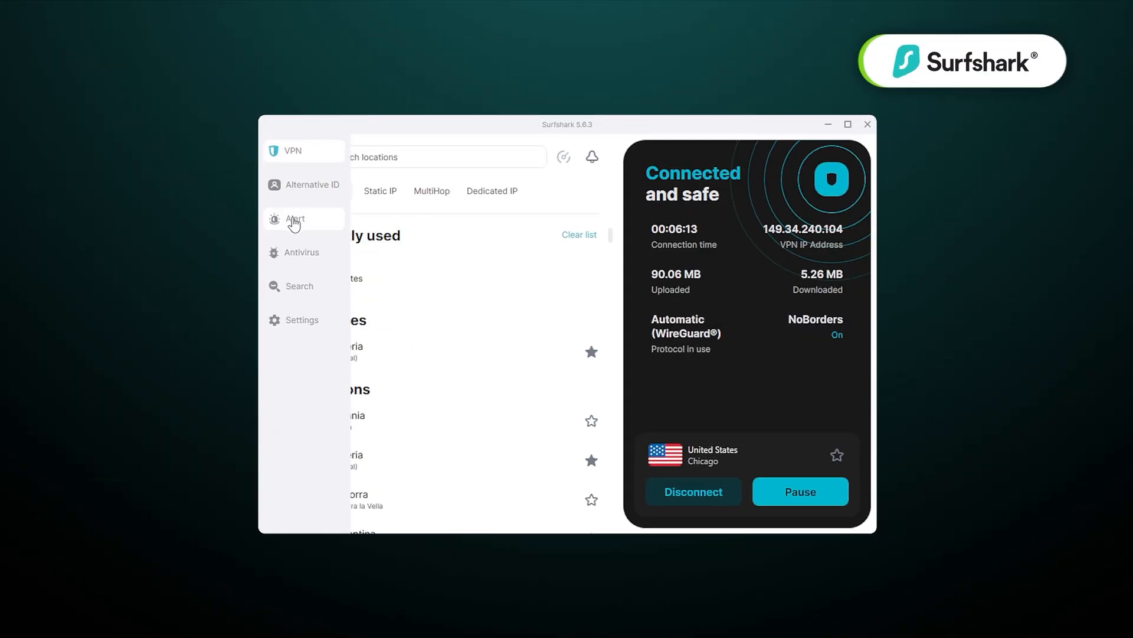
Show Surfshark's Antivirus page with scheduled quick and full scans and webcam protection.
left_click(302, 252)
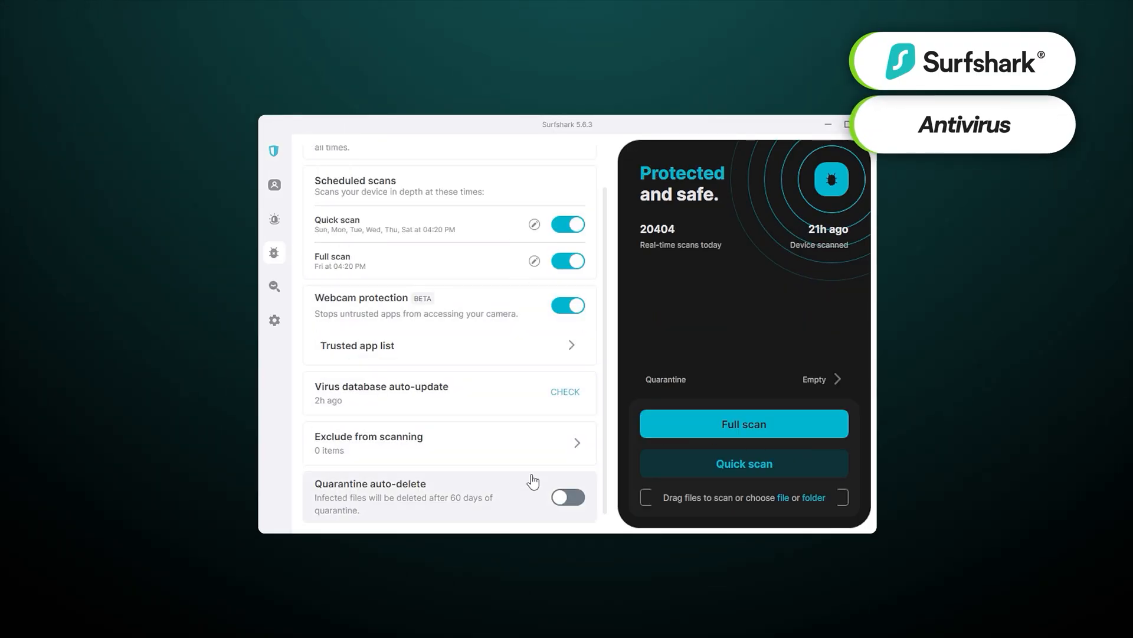
mouse_move(611, 380)
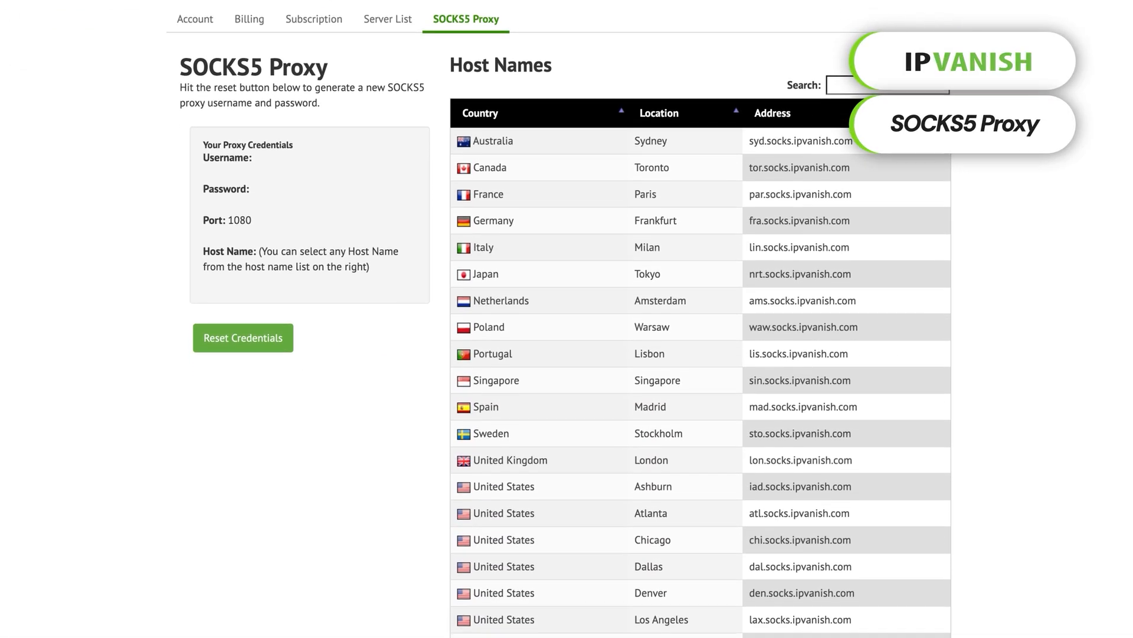
Scroll the IPVanish SOCKS5 Proxy host name table listing countries and cities.
scroll("down", 3)
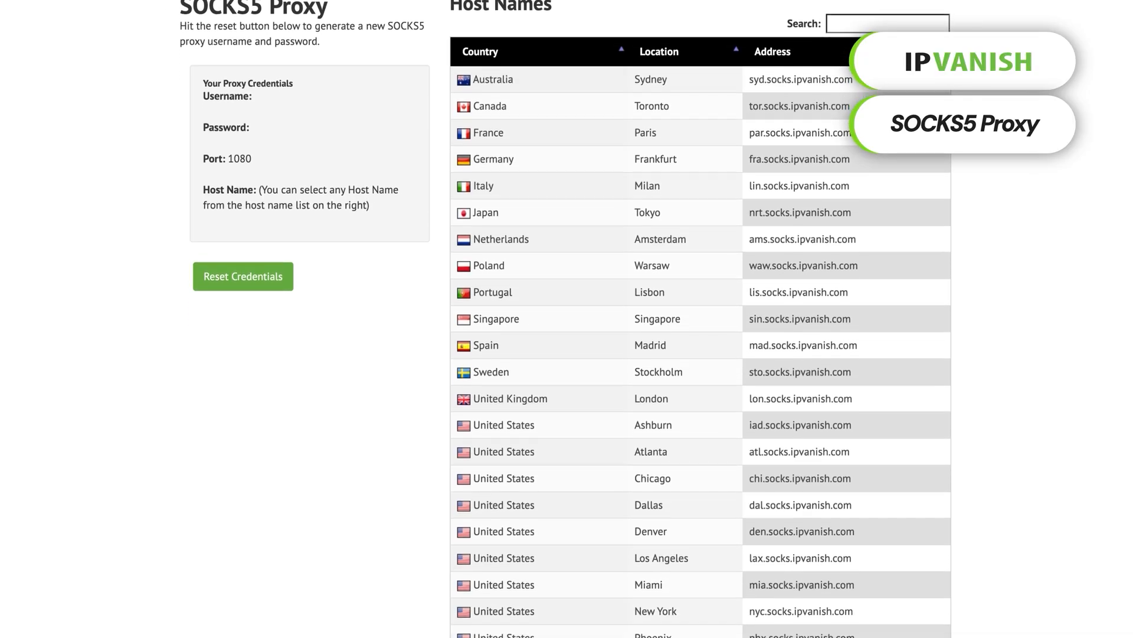
scroll("down", 3)
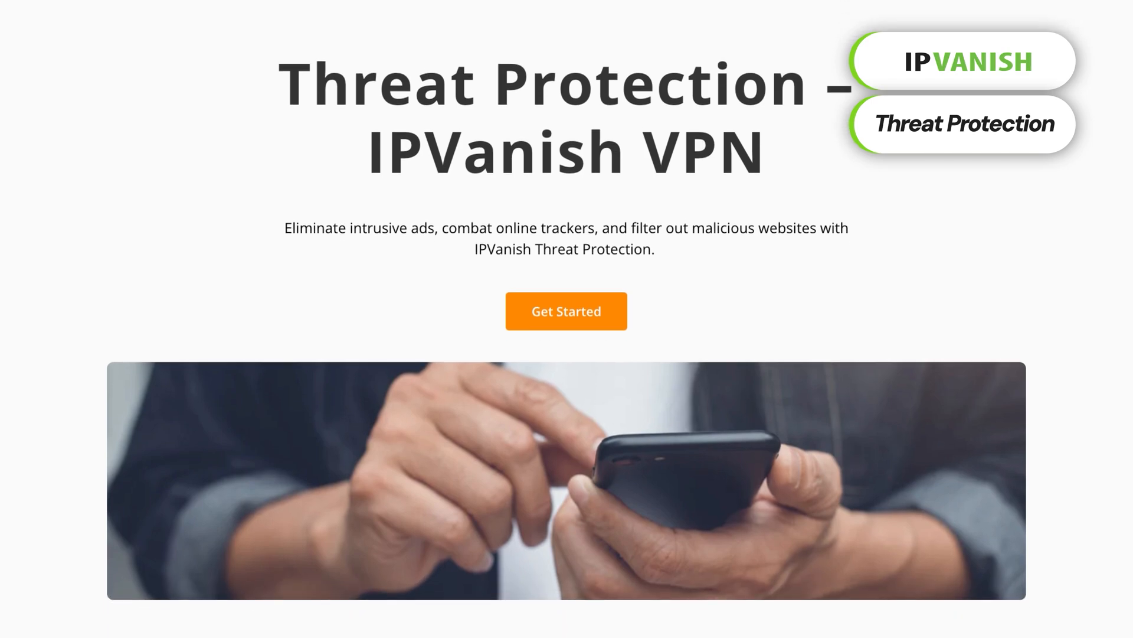
Scroll the IPVanish Threat Protection page down to 'What is IPVanish Threat Protection?'.
scroll("down", 3)
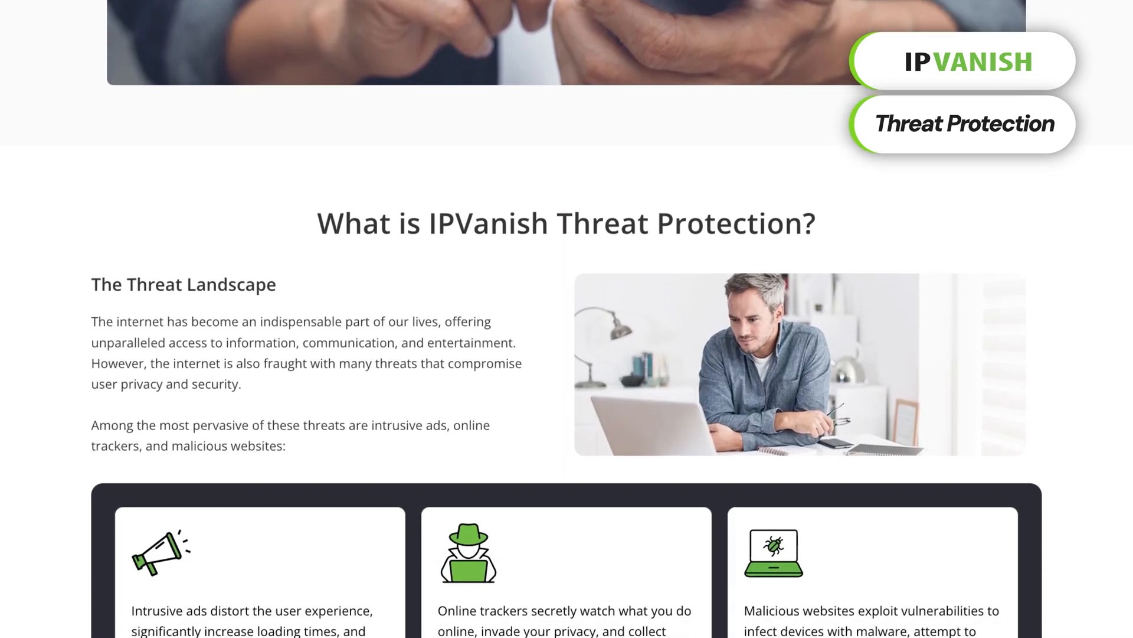
scroll("down", 3)
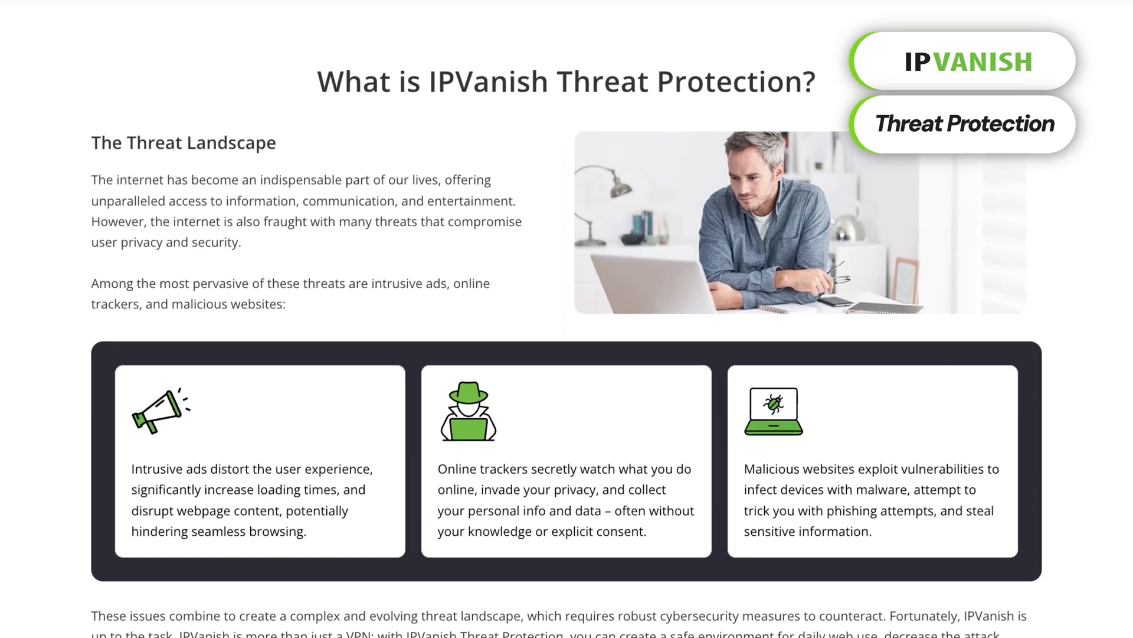
scroll("down", 3)
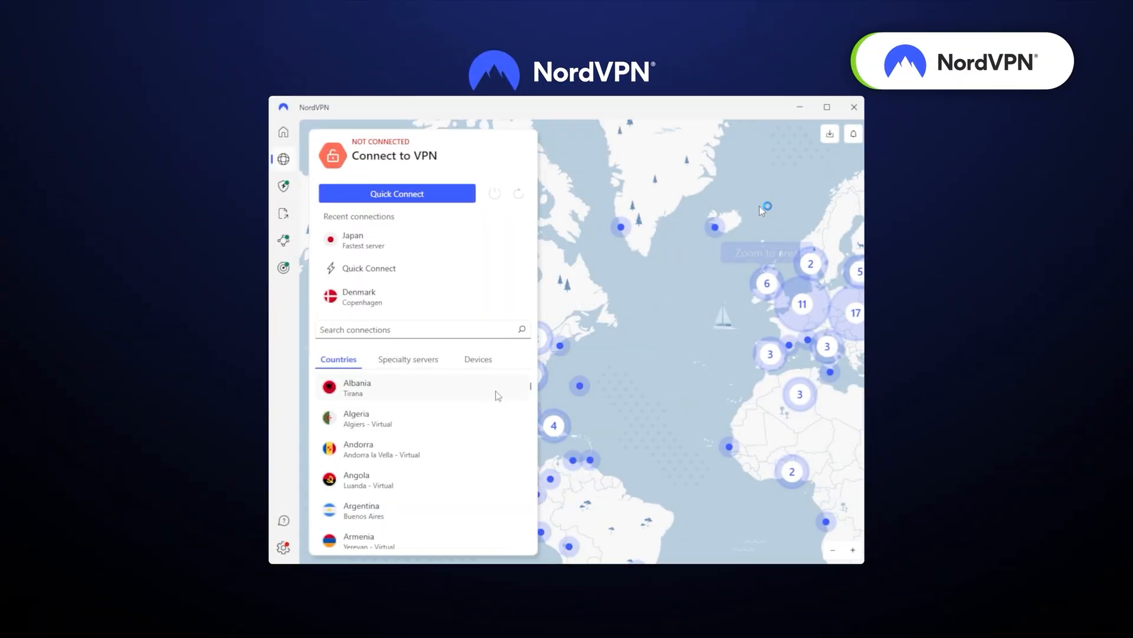
Scroll past the NordVPN map, then show Surfshark's Antivirus page with scheduled scans.
scroll("down", 3)
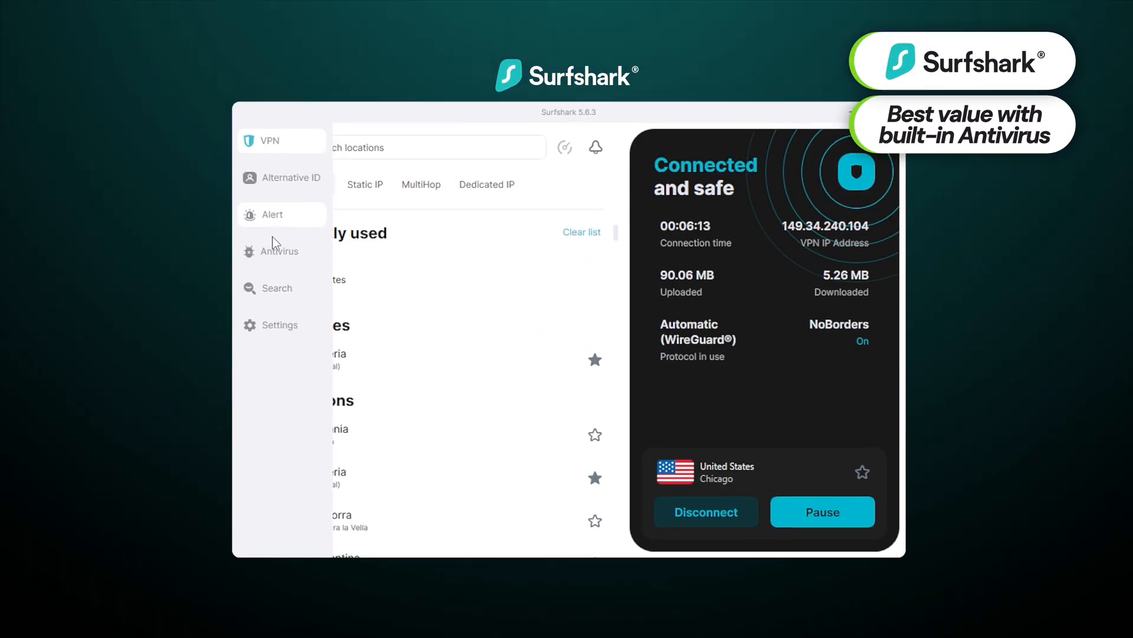
left_click(279, 251)
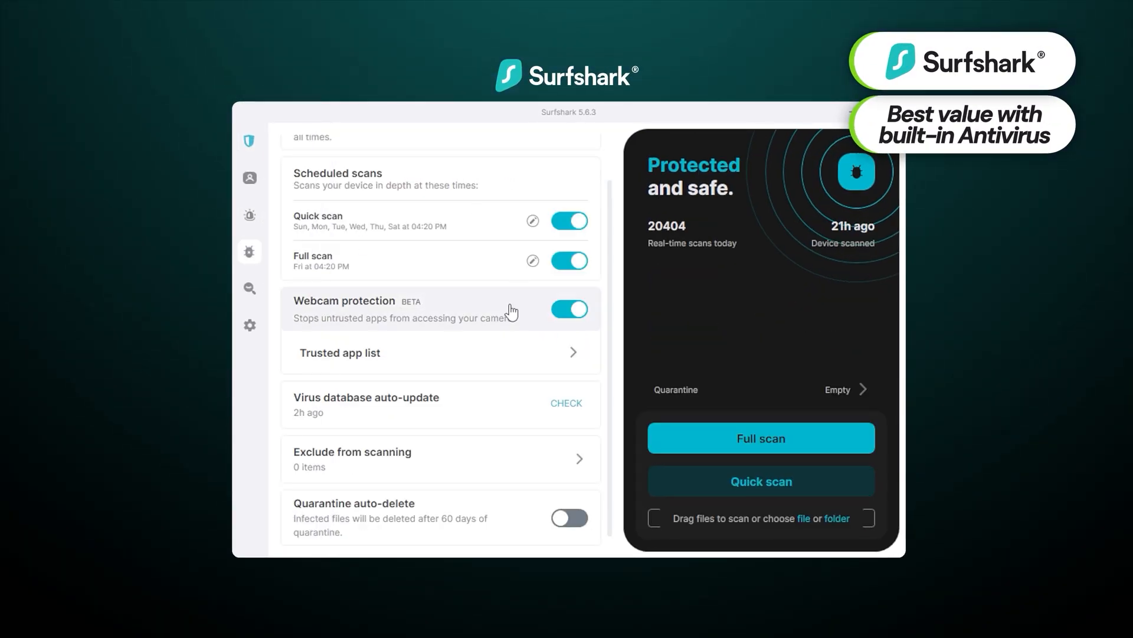
mouse_move(533, 505)
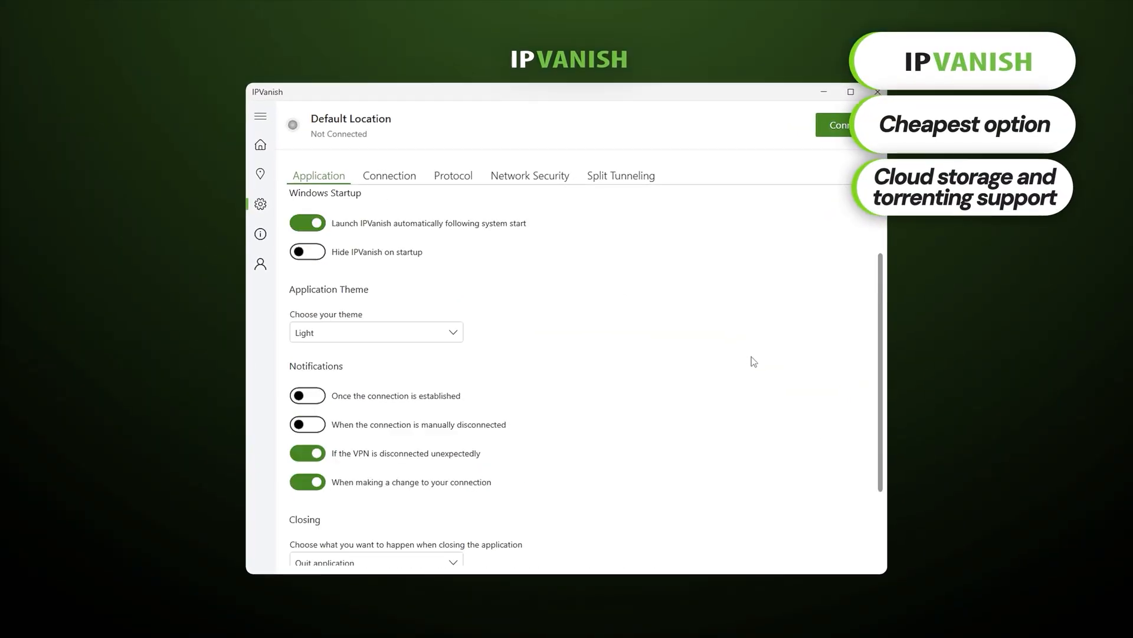
Browse IPVanish connection settings, then view the protocol choices with WireGuard active.
left_click(389, 175)
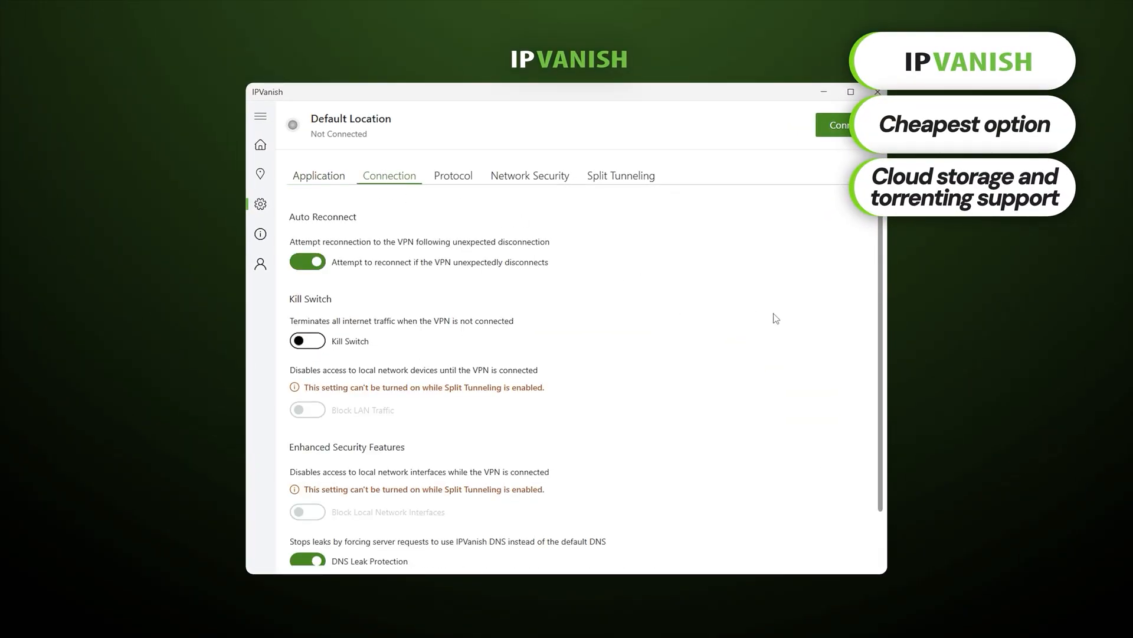
left_click(453, 175)
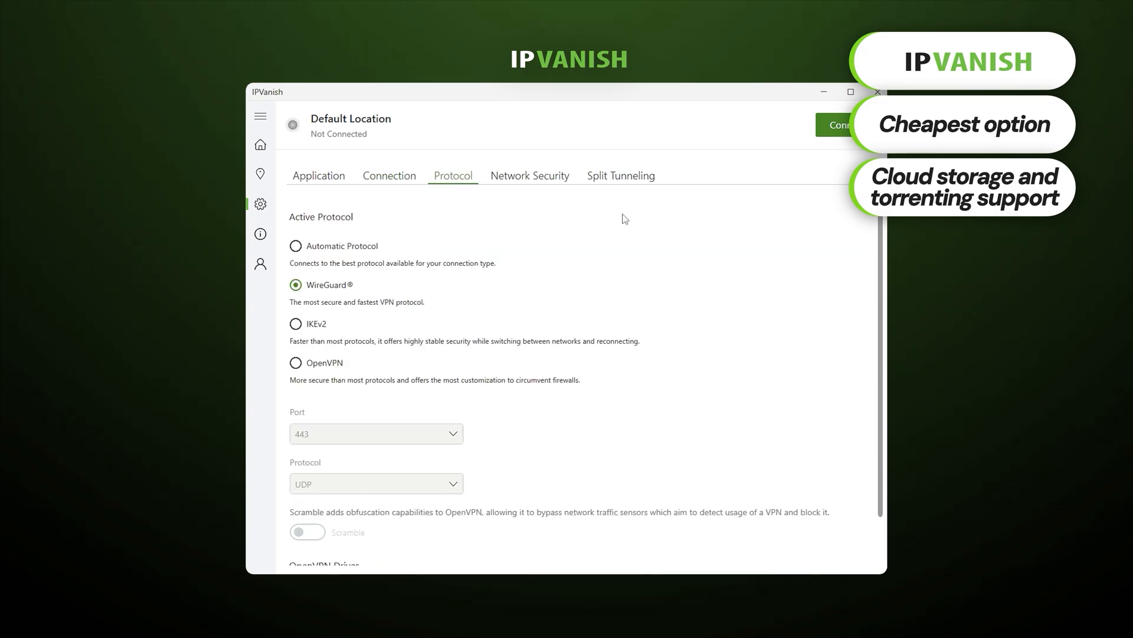